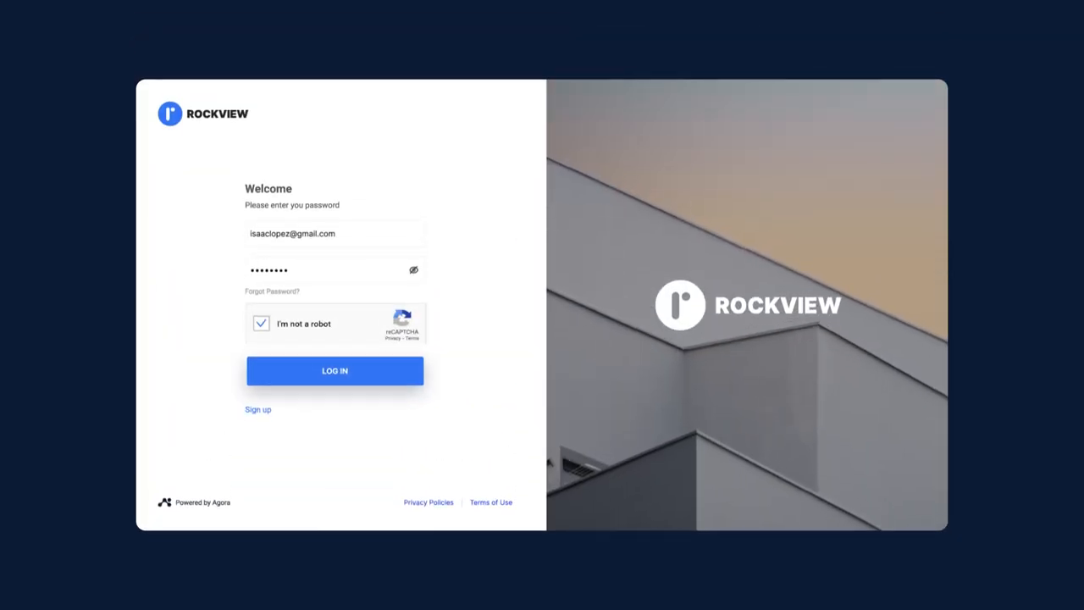
- Log in to the investor account and land on the investment dashboard
left_click(334, 370)
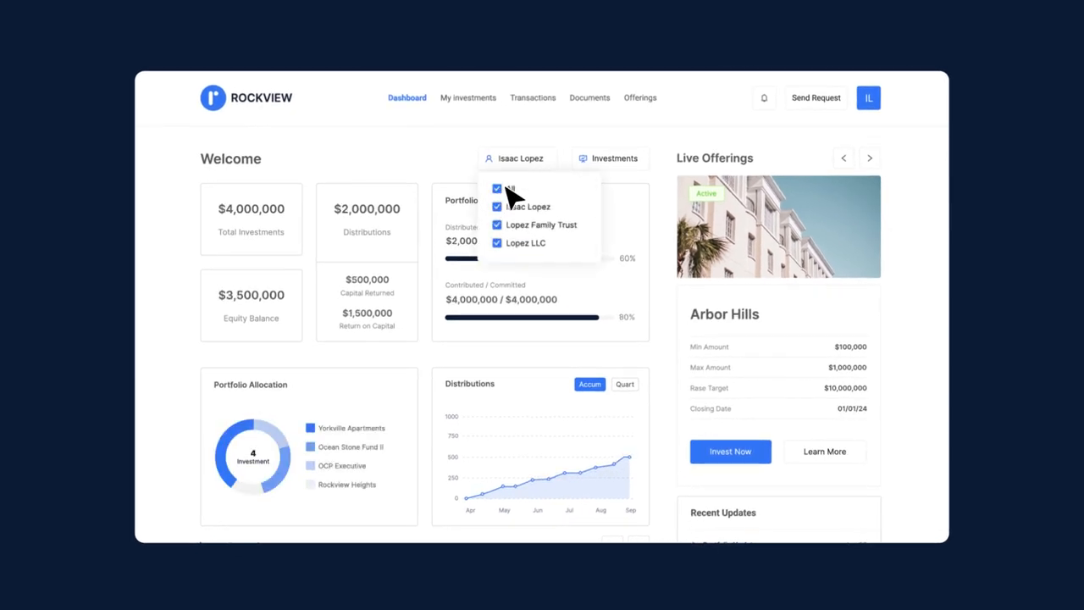
- Go to My Investments to reach the Ocean Stone Residencies investment details
left_click(608, 160)
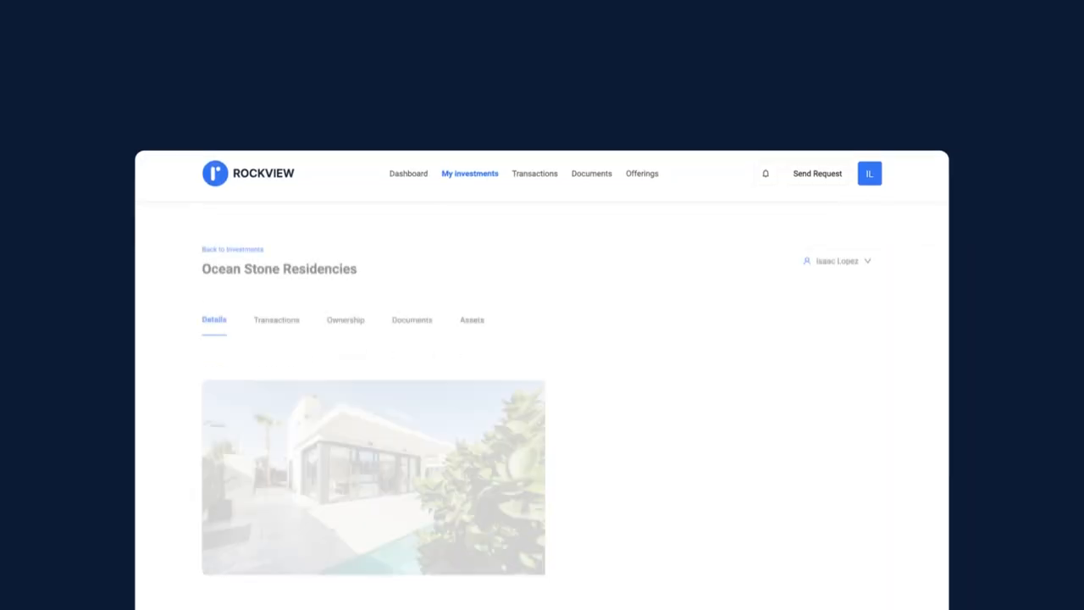
- Review the Financial Details, then bring up the Documents library with distribution notices
scroll("down", 3)
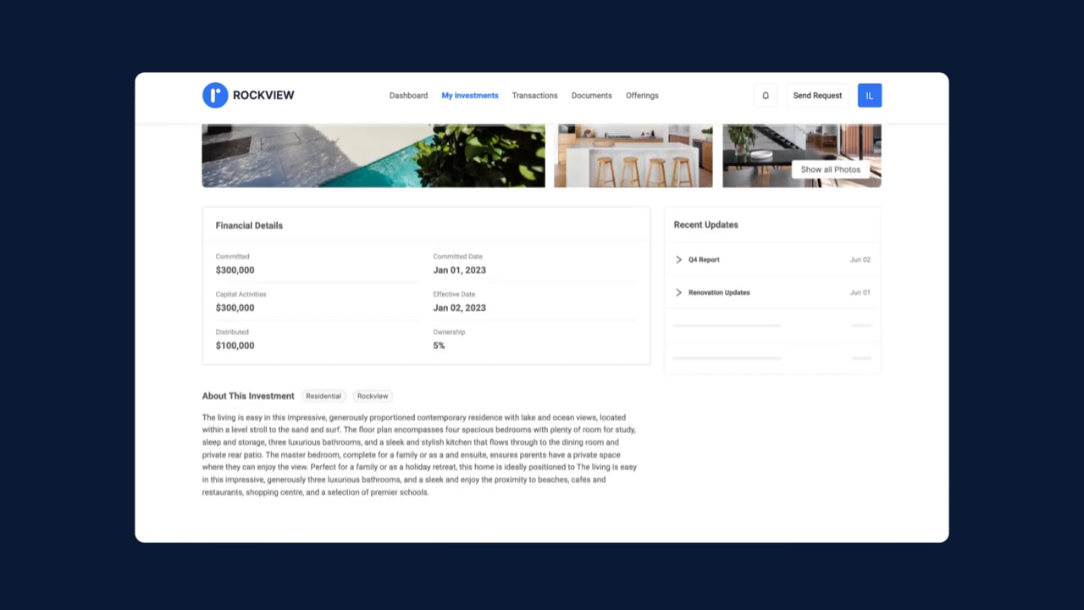
left_click(536, 95)
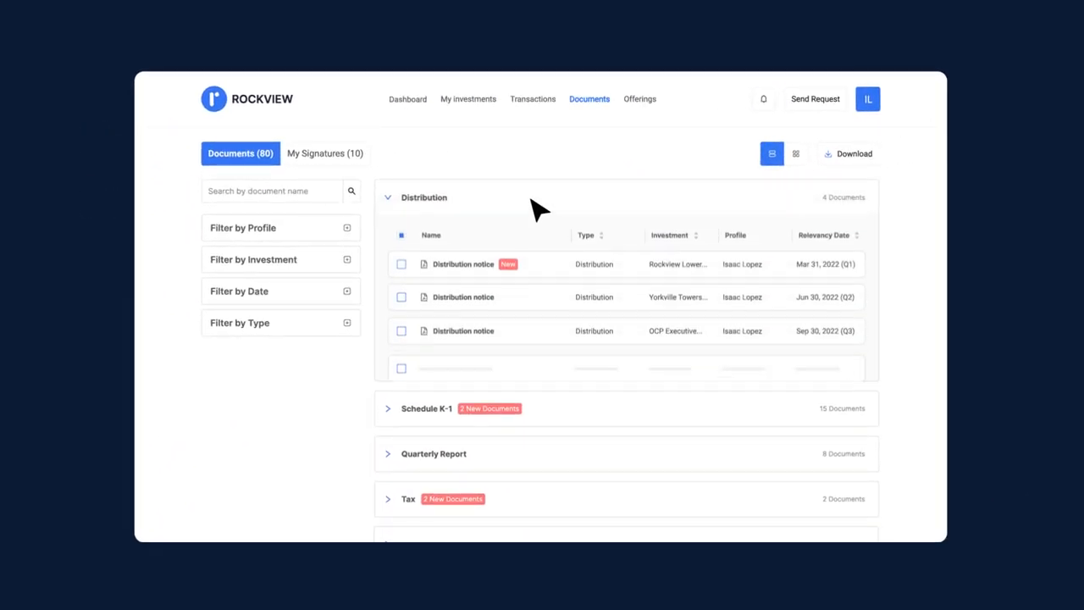
- Head to Offerings to begin investing in Ocean Stone Fund II
left_click(464, 264)
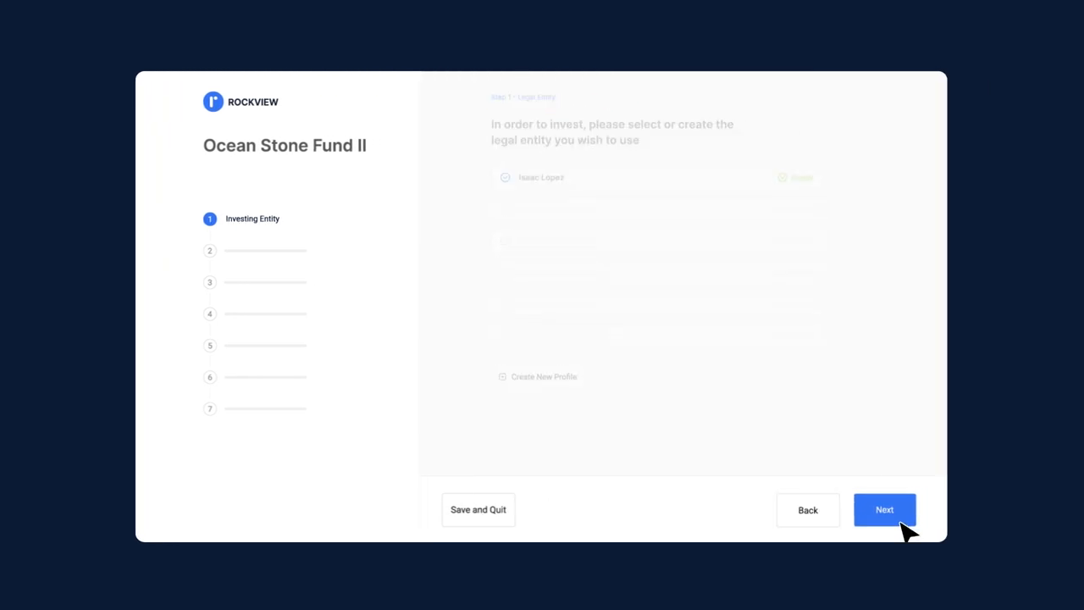
- Continue through Investing Entity, Investment Amount, Contacts and Uploads to reach Acknowledgements
left_click(885, 508)
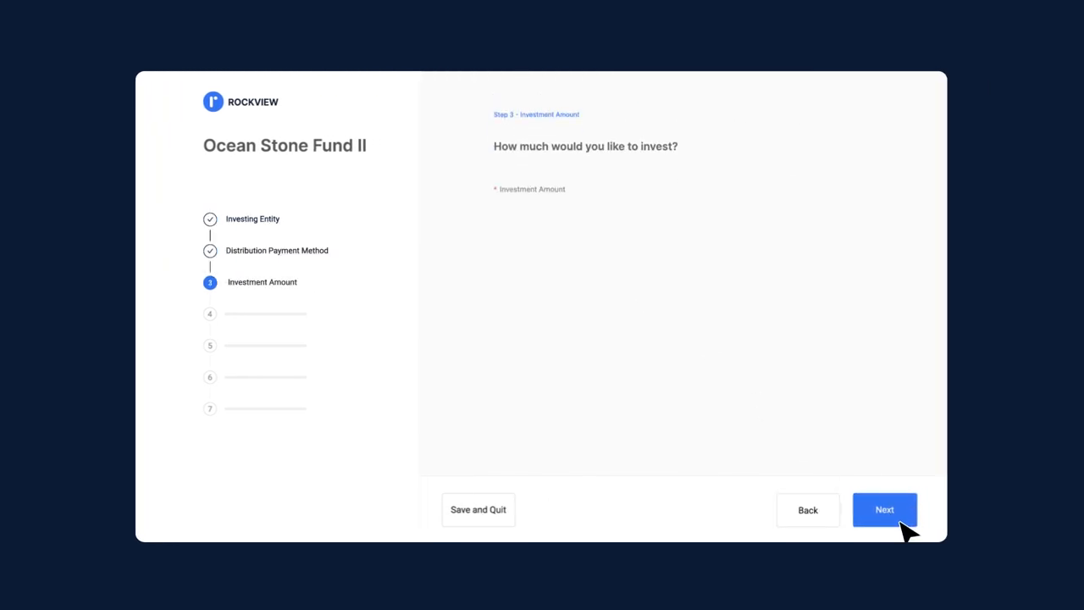
left_click(884, 508)
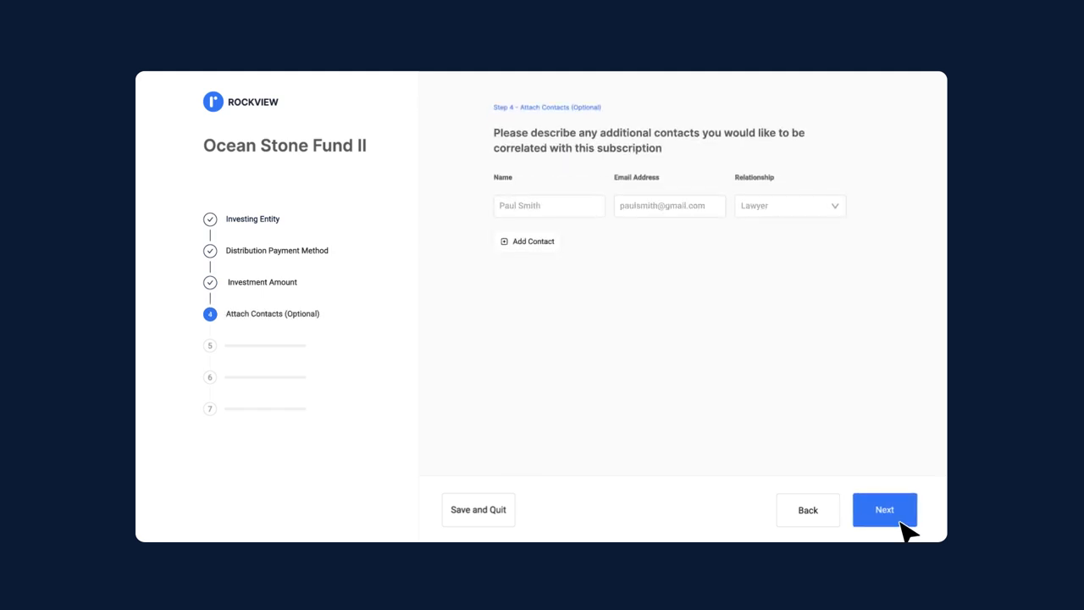
left_click(884, 508)
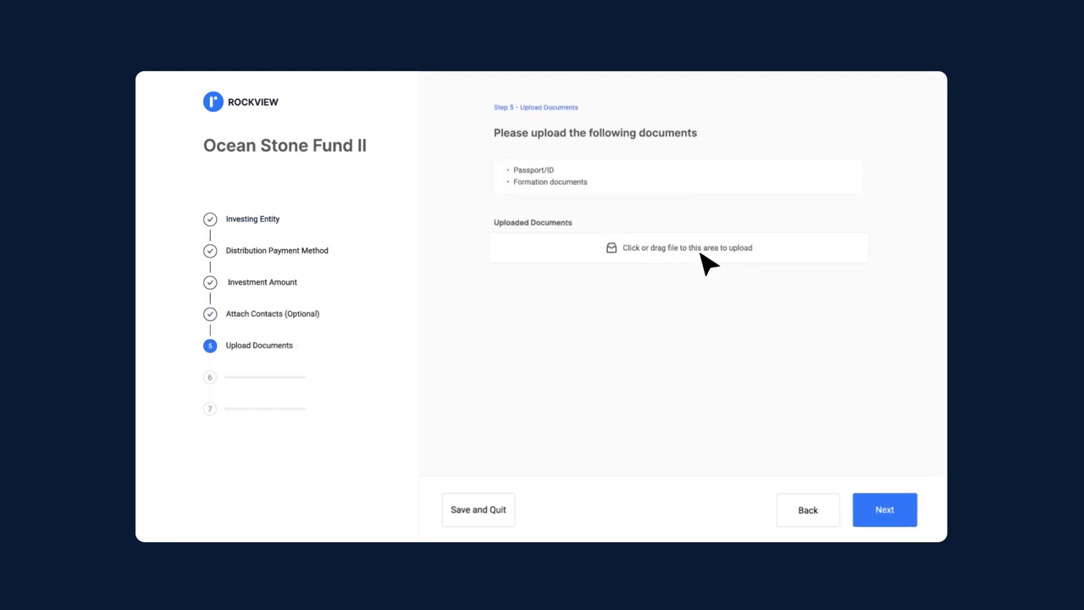
left_click(884, 508)
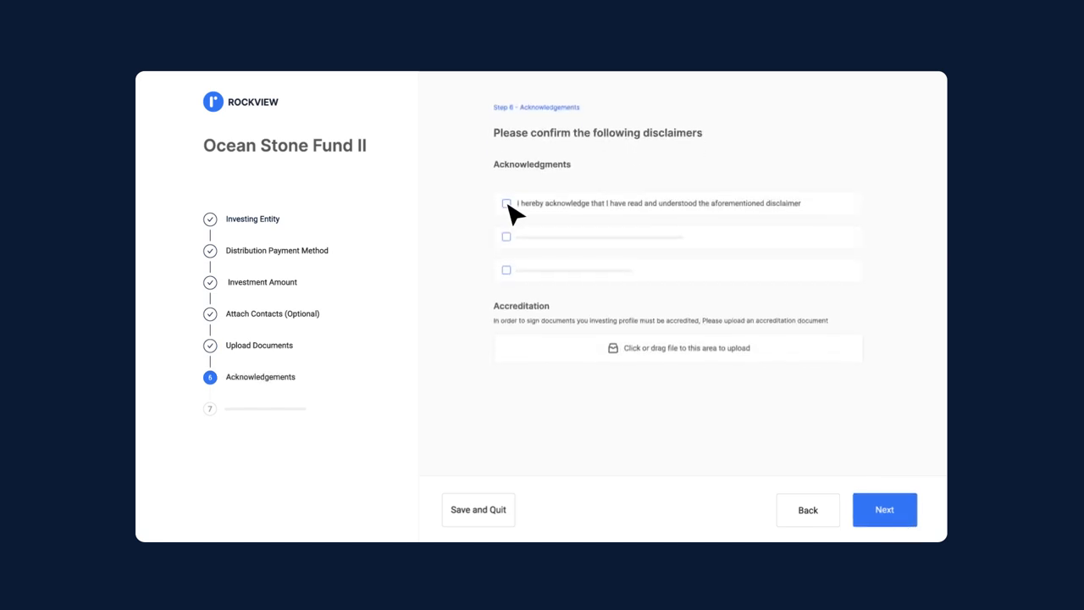
- Acknowledge the disclaimer, continue to step 7 and start signing the Subscription Agreement
left_click(505, 204)
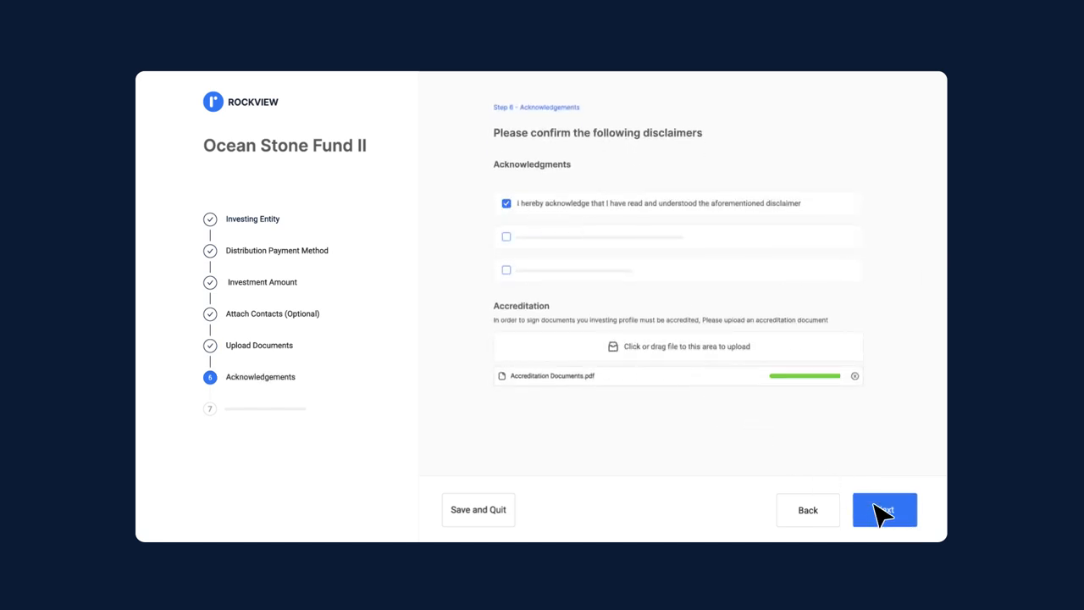
left_click(884, 508)
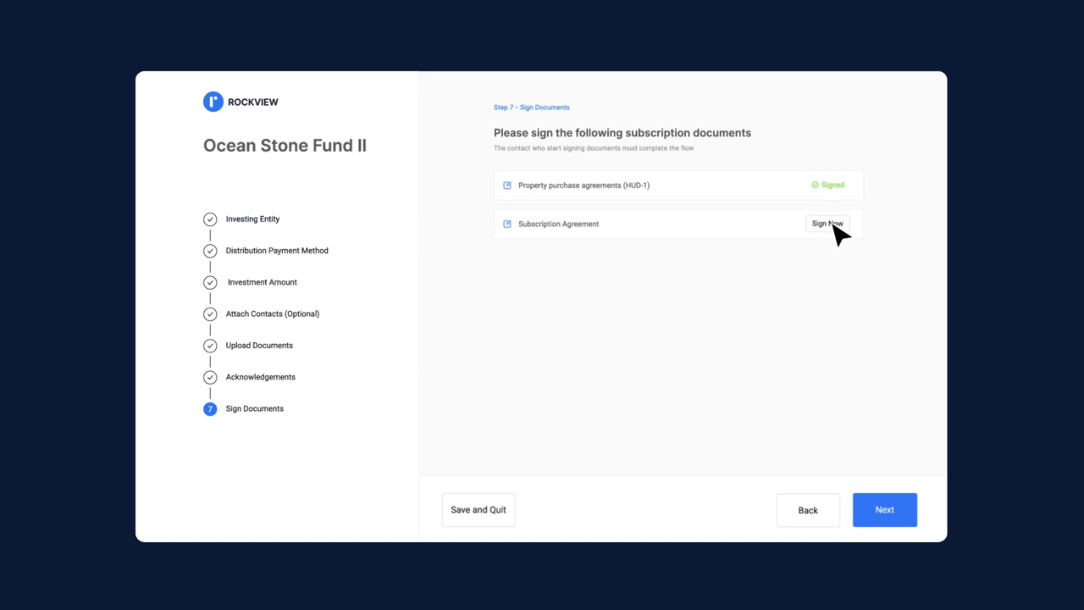
left_click(827, 224)
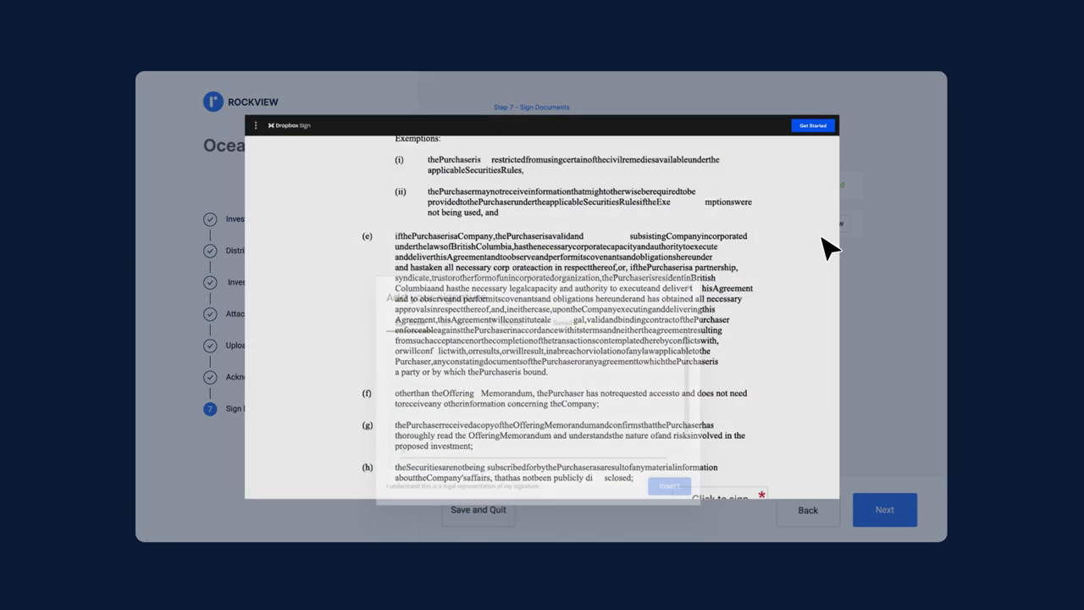